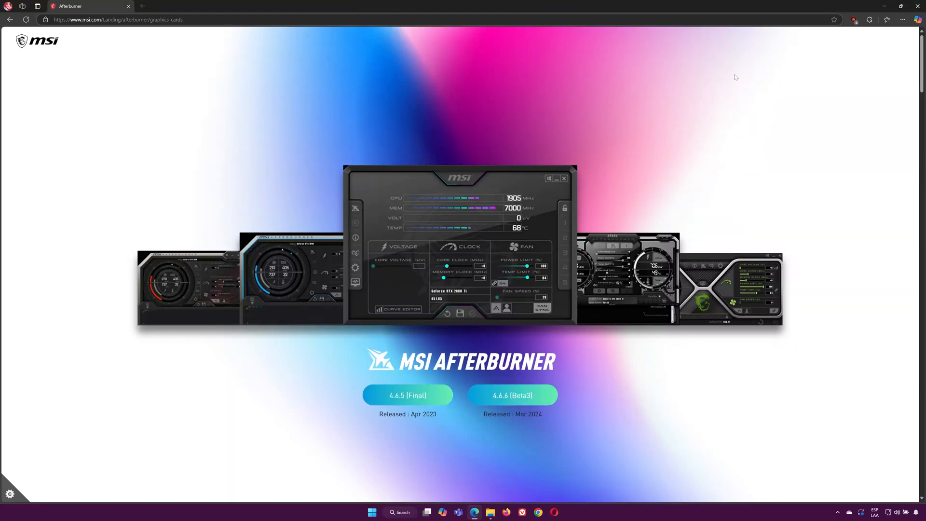
mouse_move(386, 343)
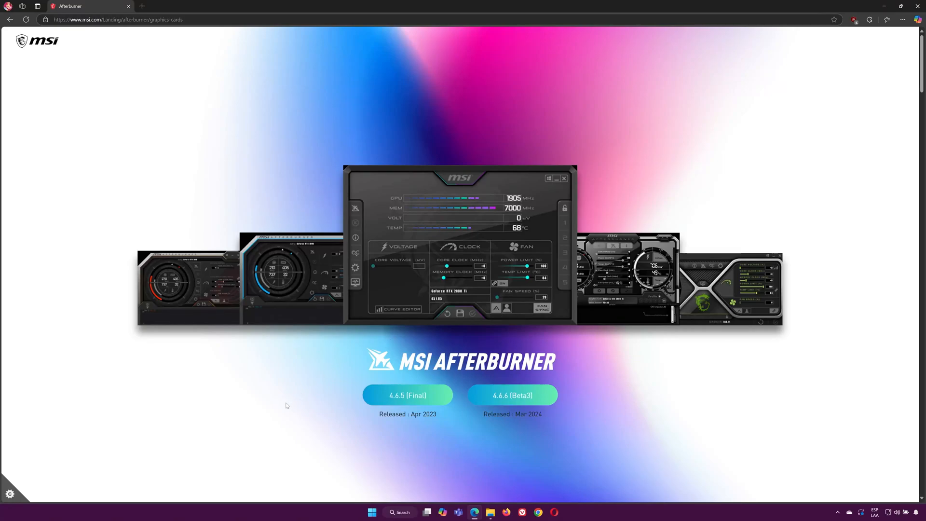
mouse_move(304, 421)
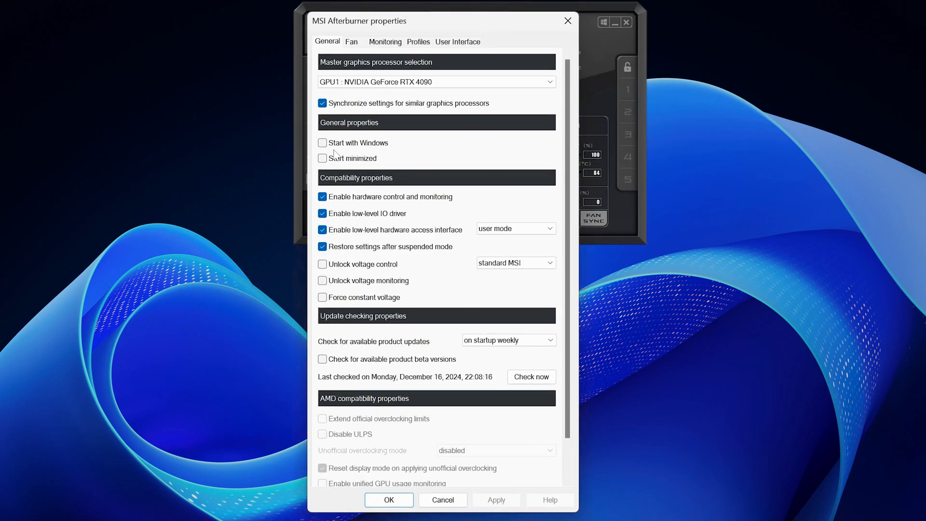
- Choose 'MSI Gaming Z Afterburner skin by Drerex Design' in the User Interface settings
click(457, 41)
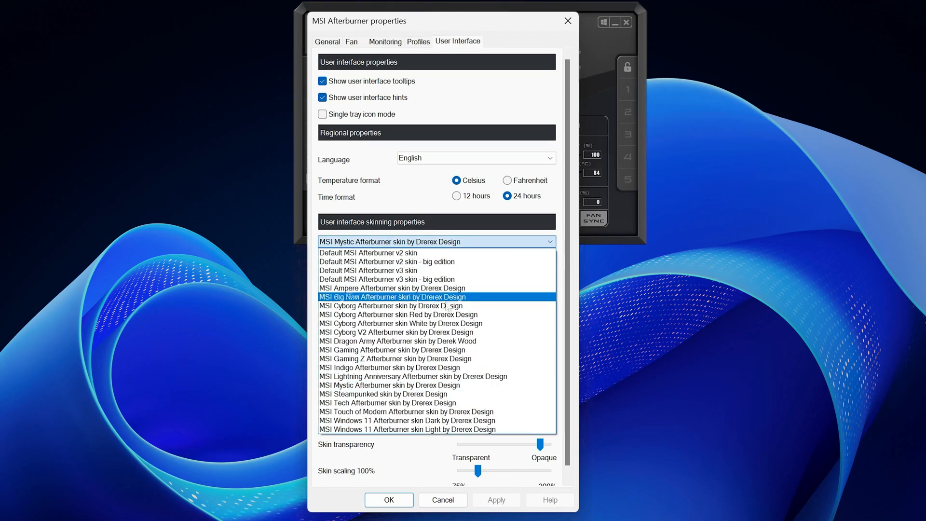
click(395, 359)
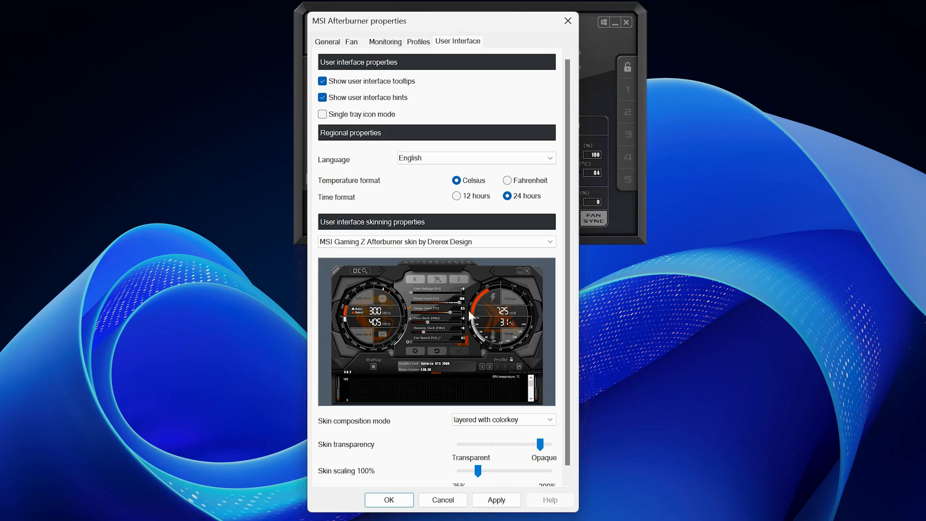
click(389, 500)
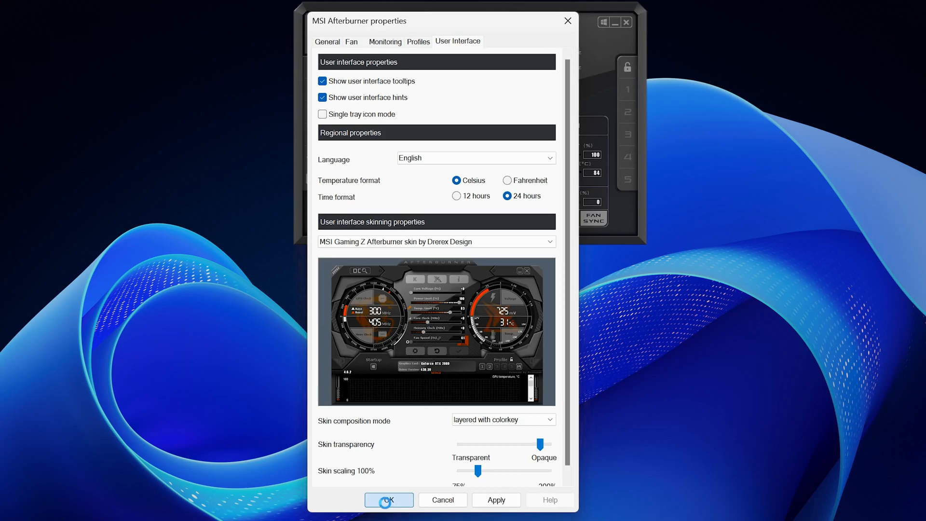
- Confirm the Gaming Z skin and set the fan speed slider to 61%
click(388, 500)
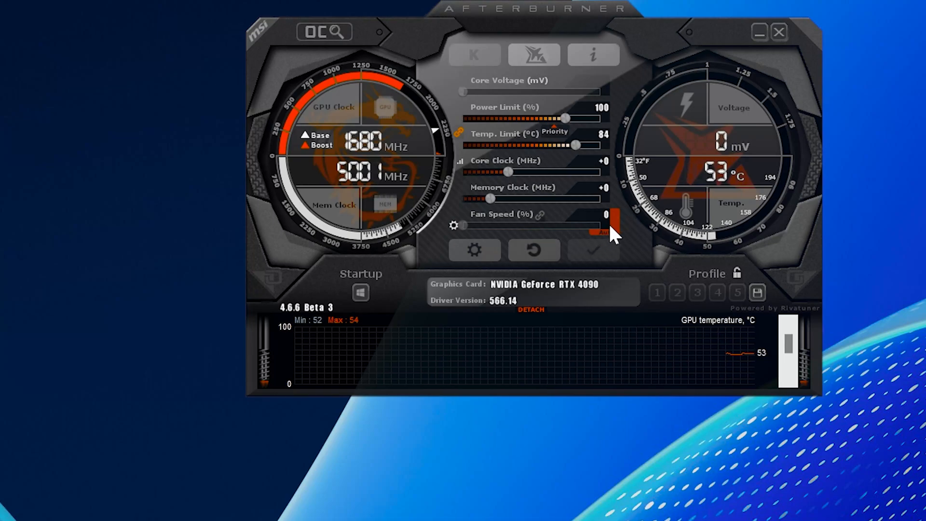
drag(602, 226, 464, 226)
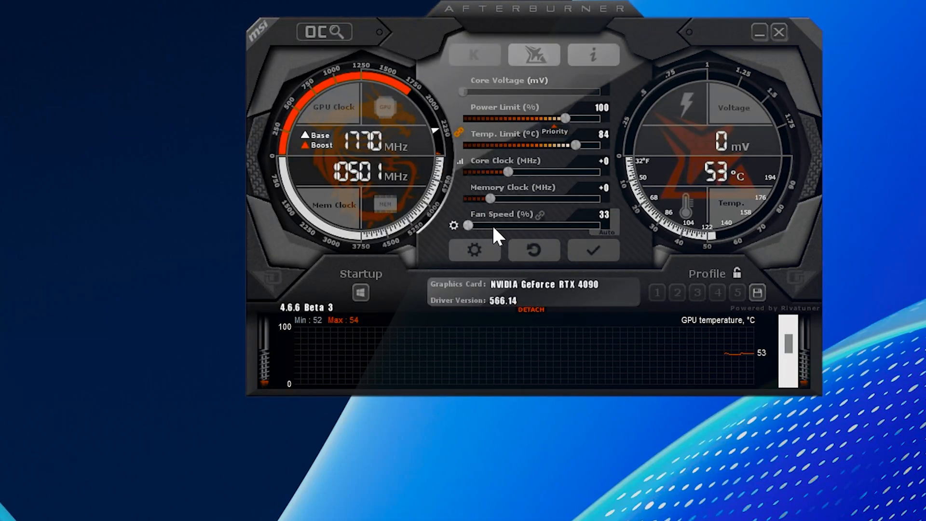
drag(470, 226, 511, 225)
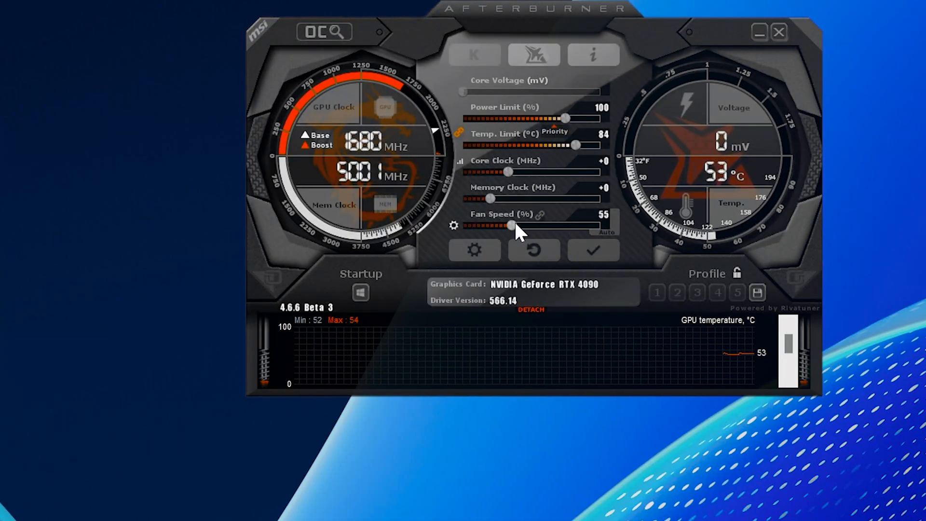
drag(511, 226, 523, 226)
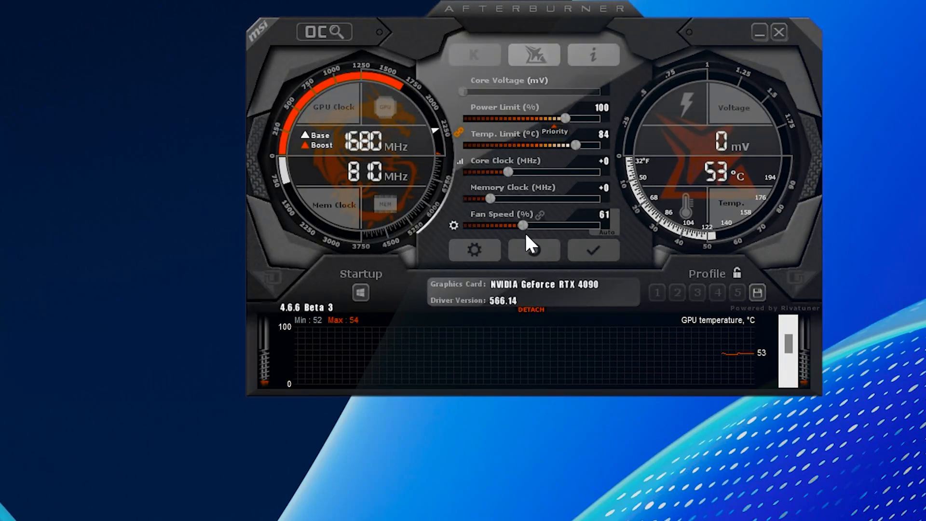
- Apply the 61% fan speed and enable loading settings at system startup
click(592, 250)
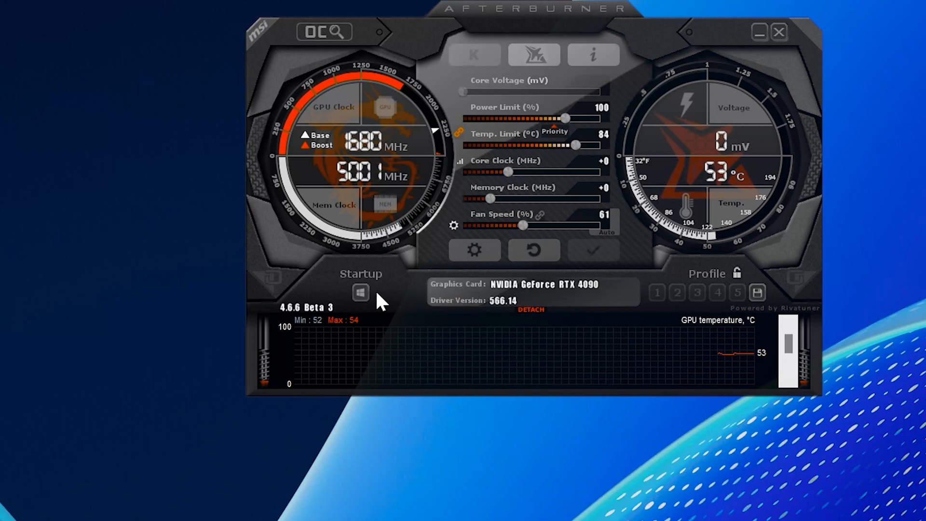
click(360, 293)
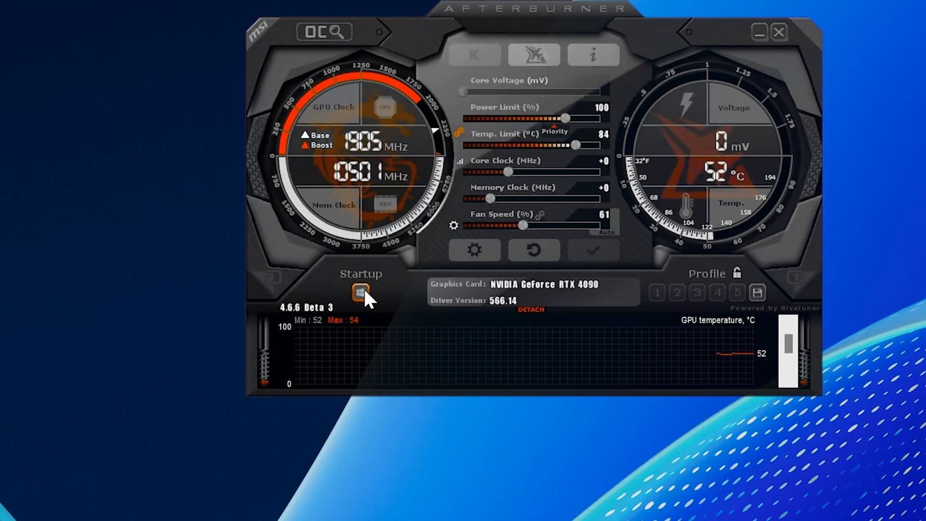